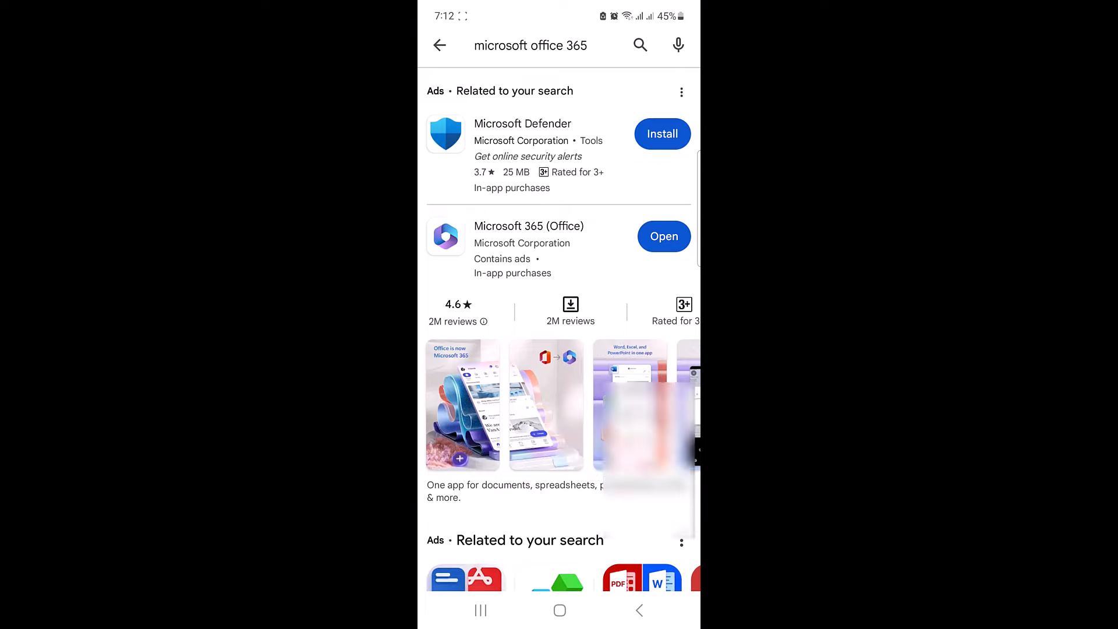
Launch the installed Microsoft 365 (Office) app from the Play Store results.
click(664, 236)
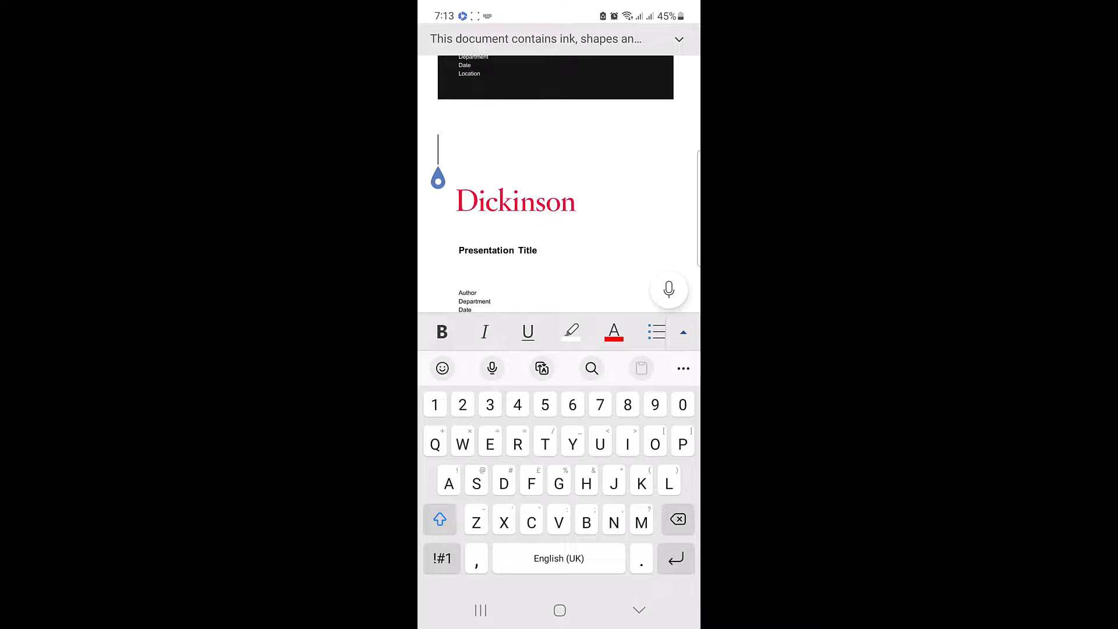
Switch the ribbon from Home to the Insert commands for the Dickinson document.
click(682, 332)
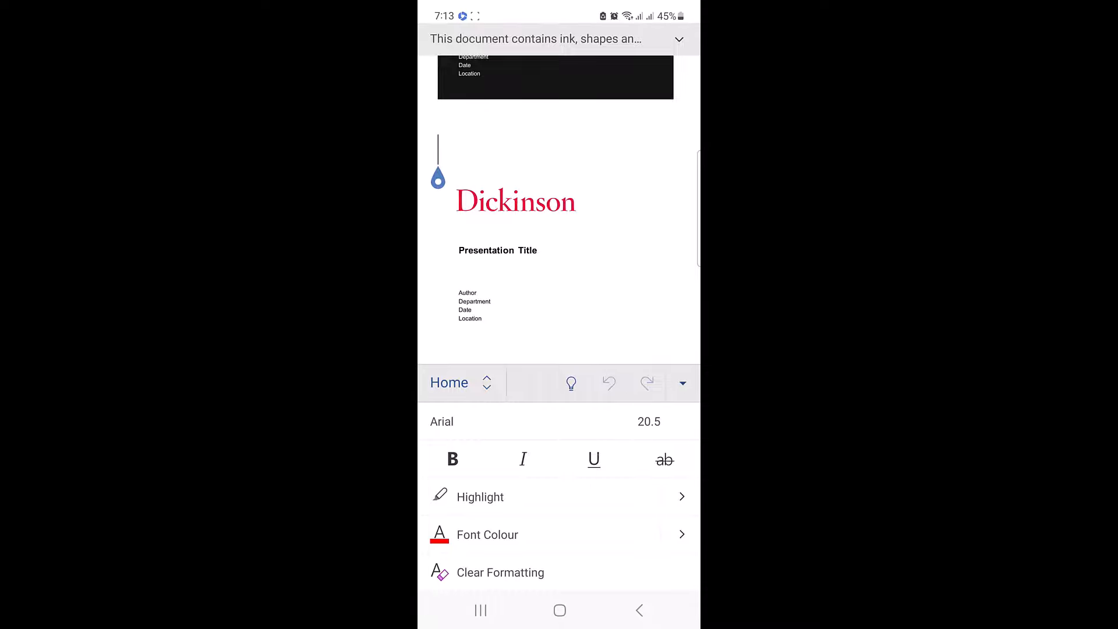
click(459, 382)
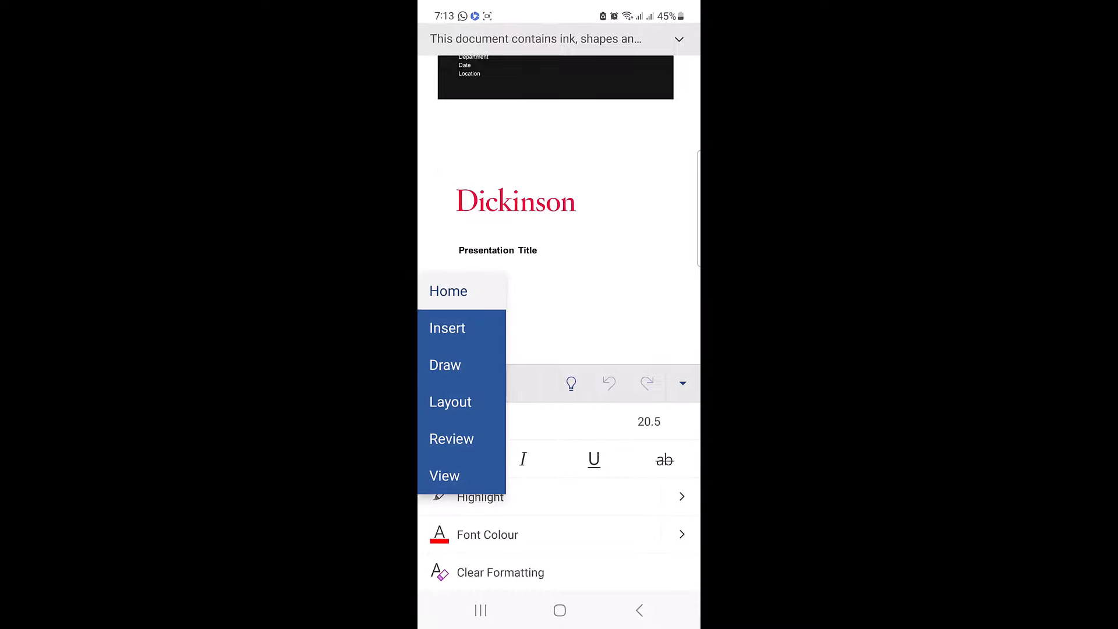
click(447, 328)
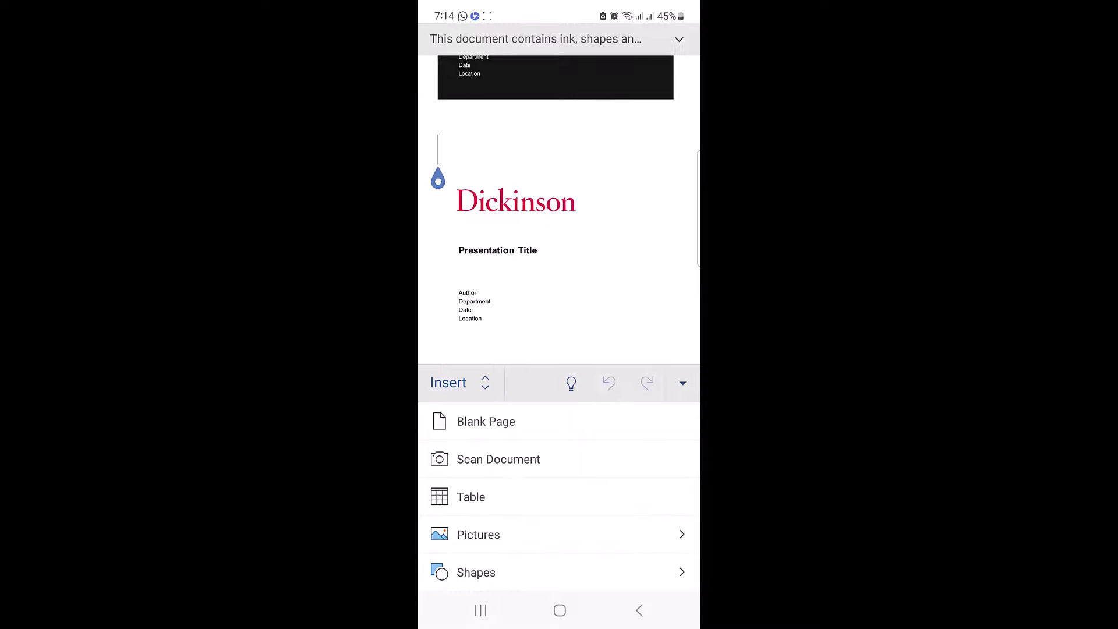
Insert the flight departure screenshot from the phone's recent Photos via Pictures.
click(477, 534)
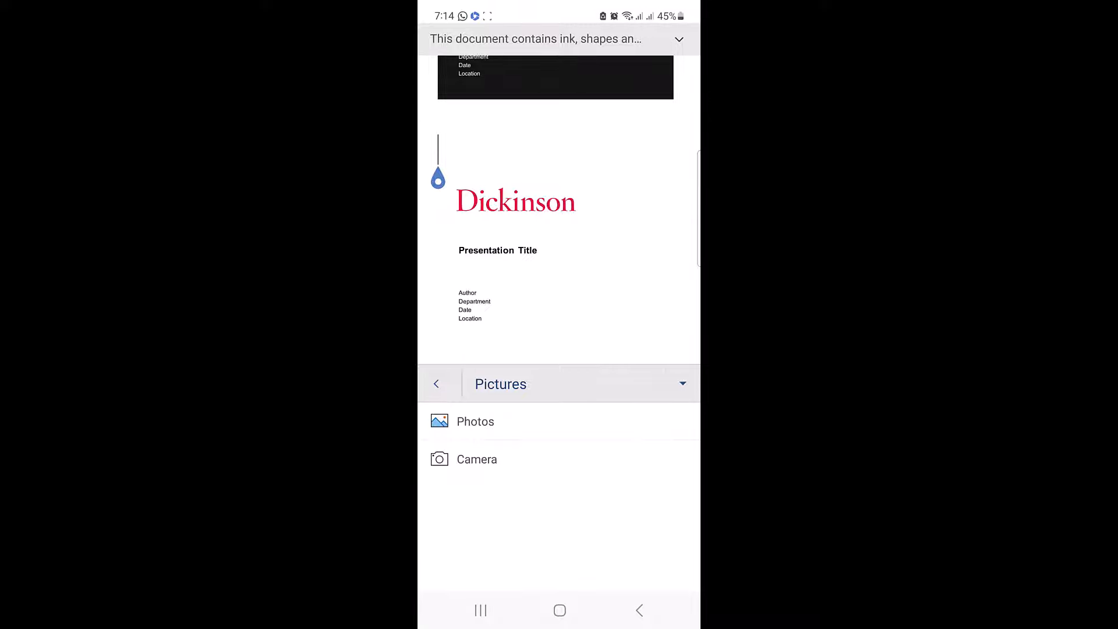
click(475, 421)
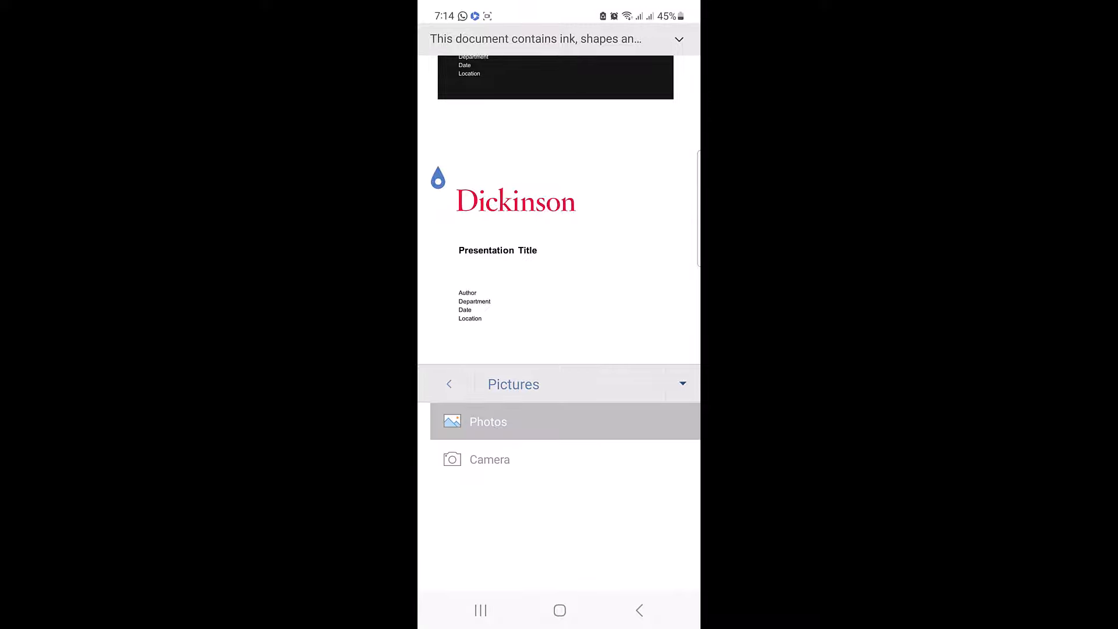
click(487, 421)
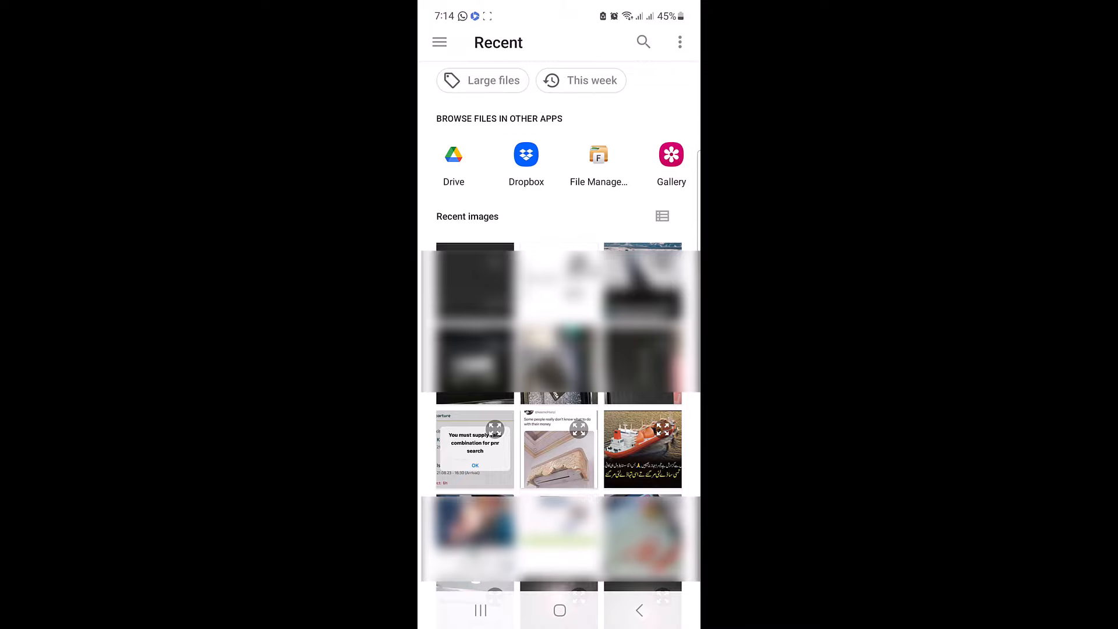
click(475, 448)
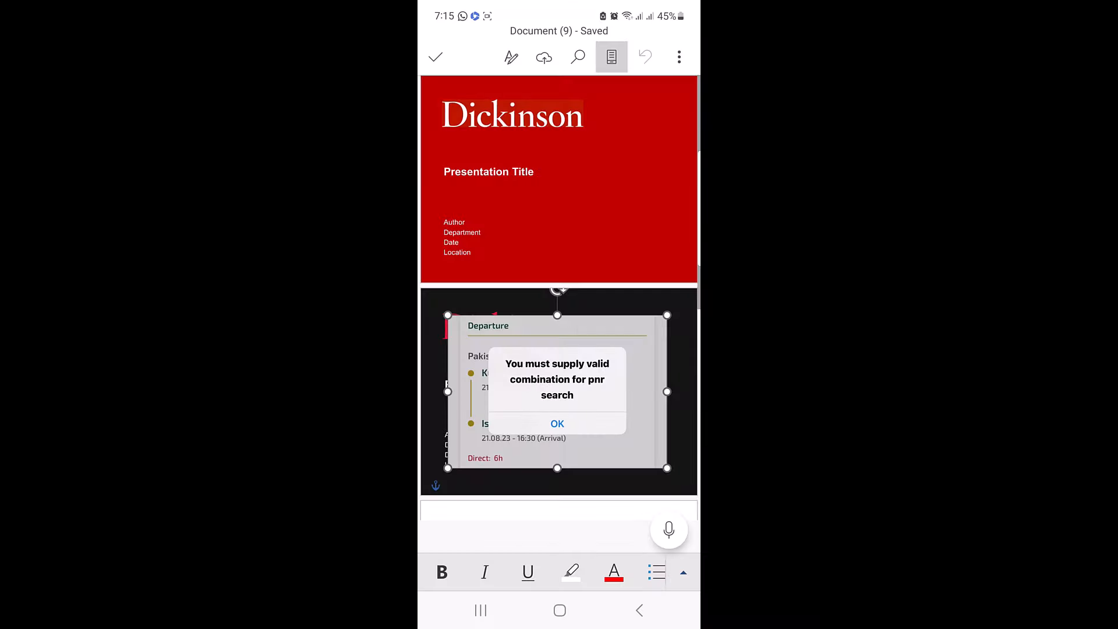
scroll(down, 3)
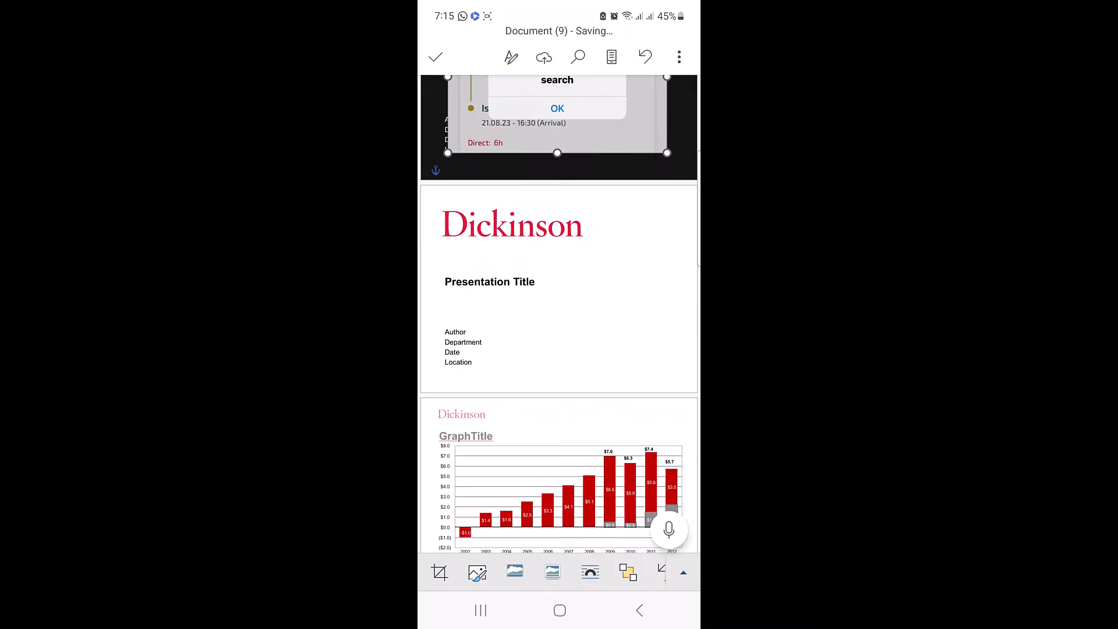